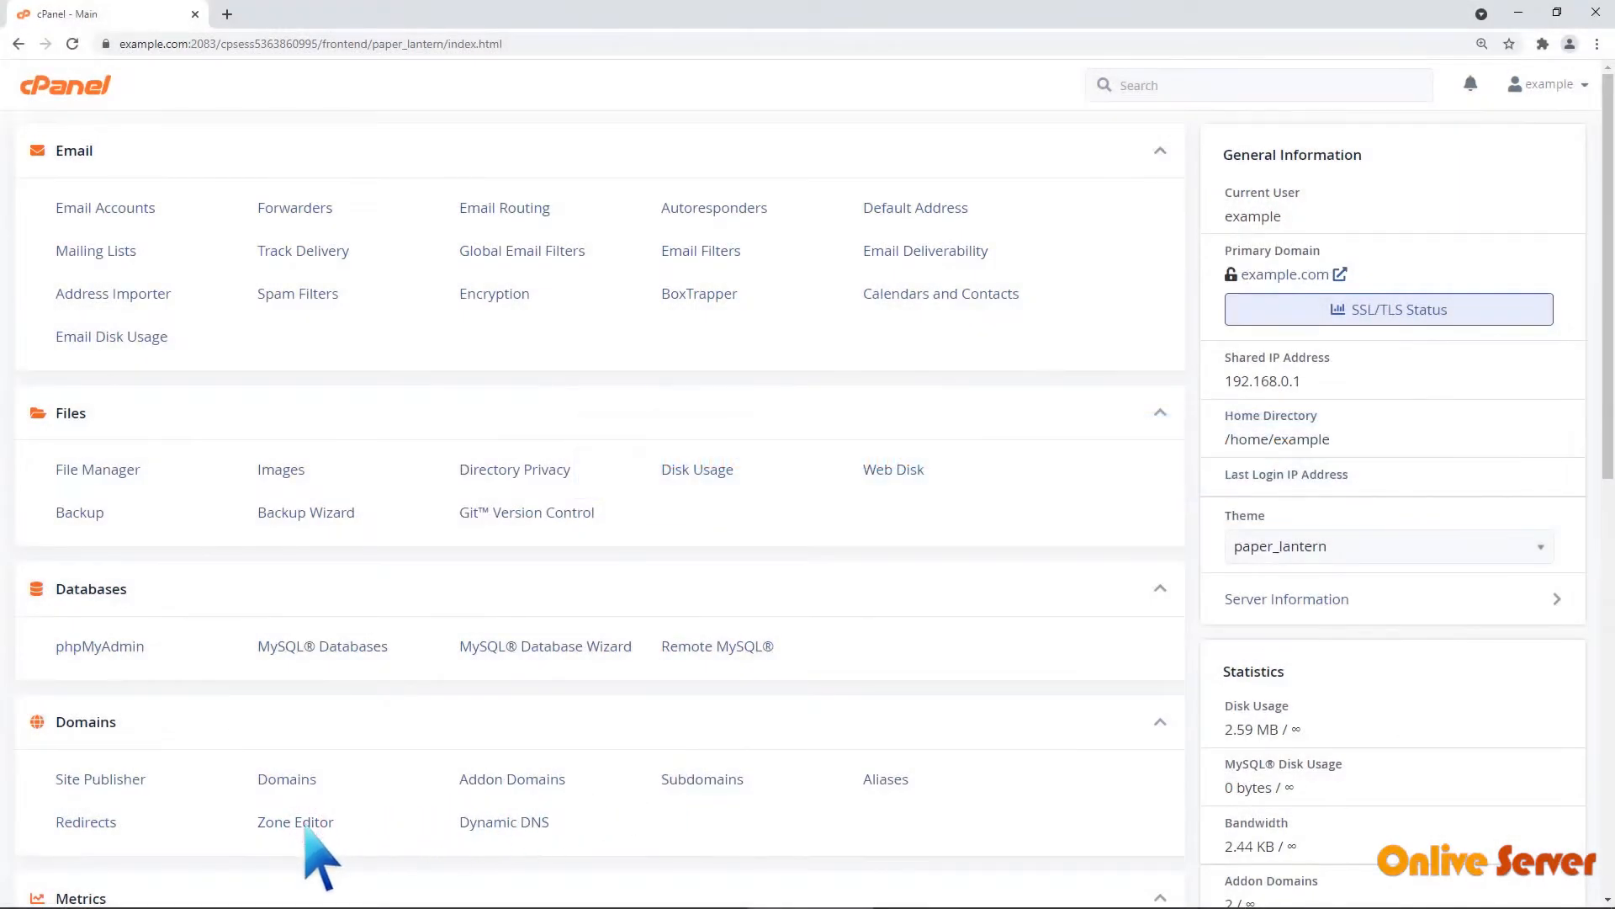
Step: Go to the Zone Editor from the Domains section of cPanel home
left_click(296, 821)
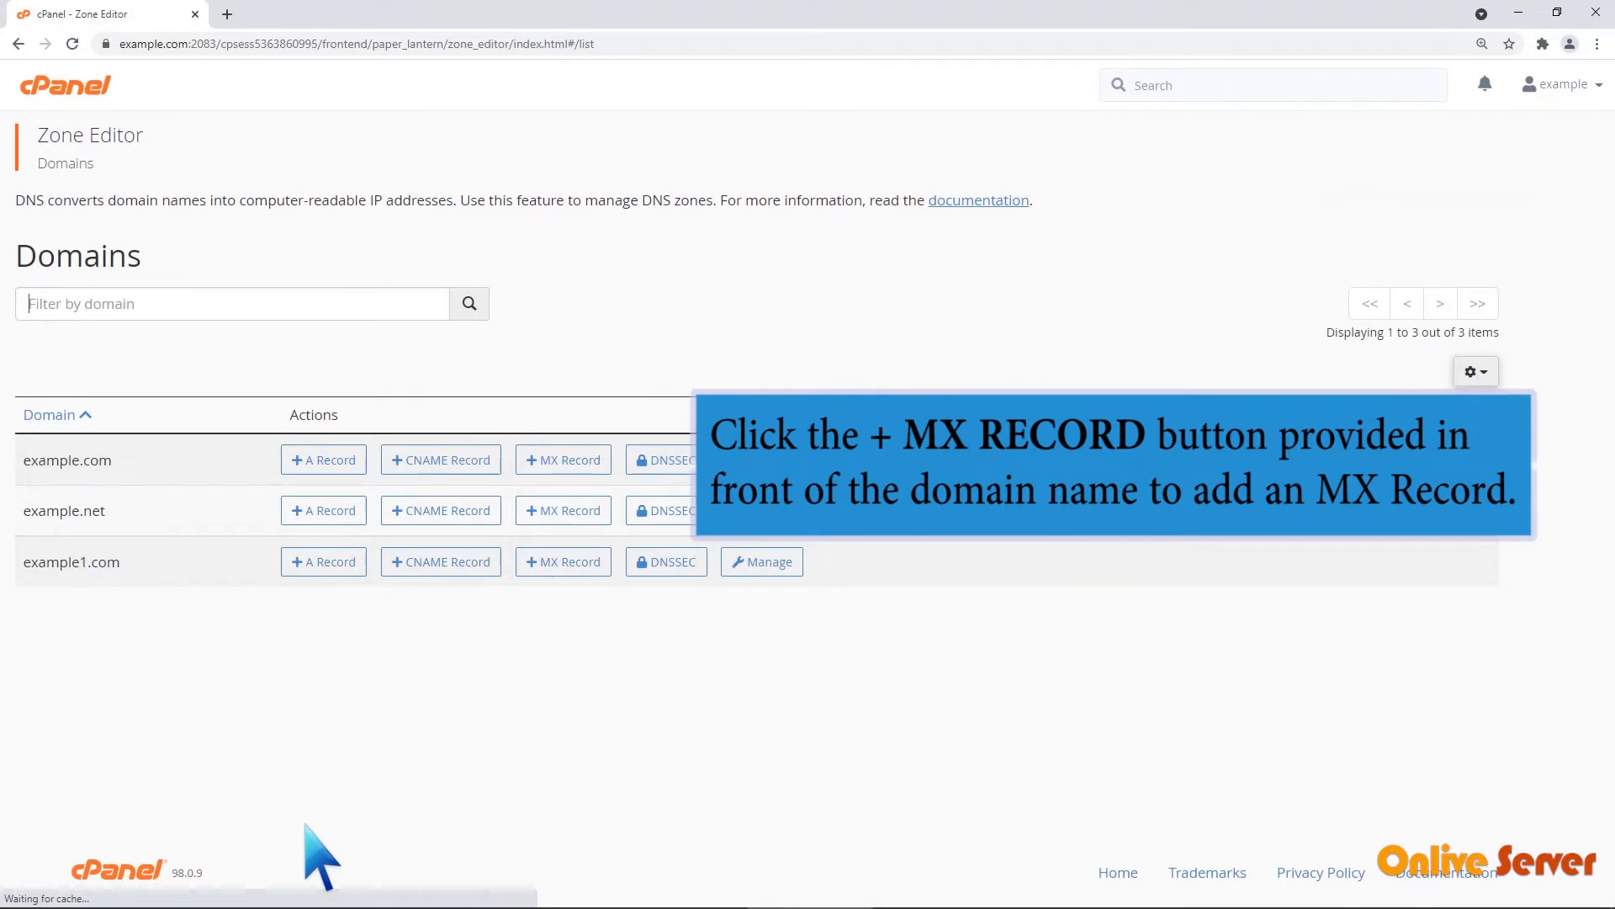
Step: Begin a new MX record for example.com via its + MX Record option
left_click(562, 460)
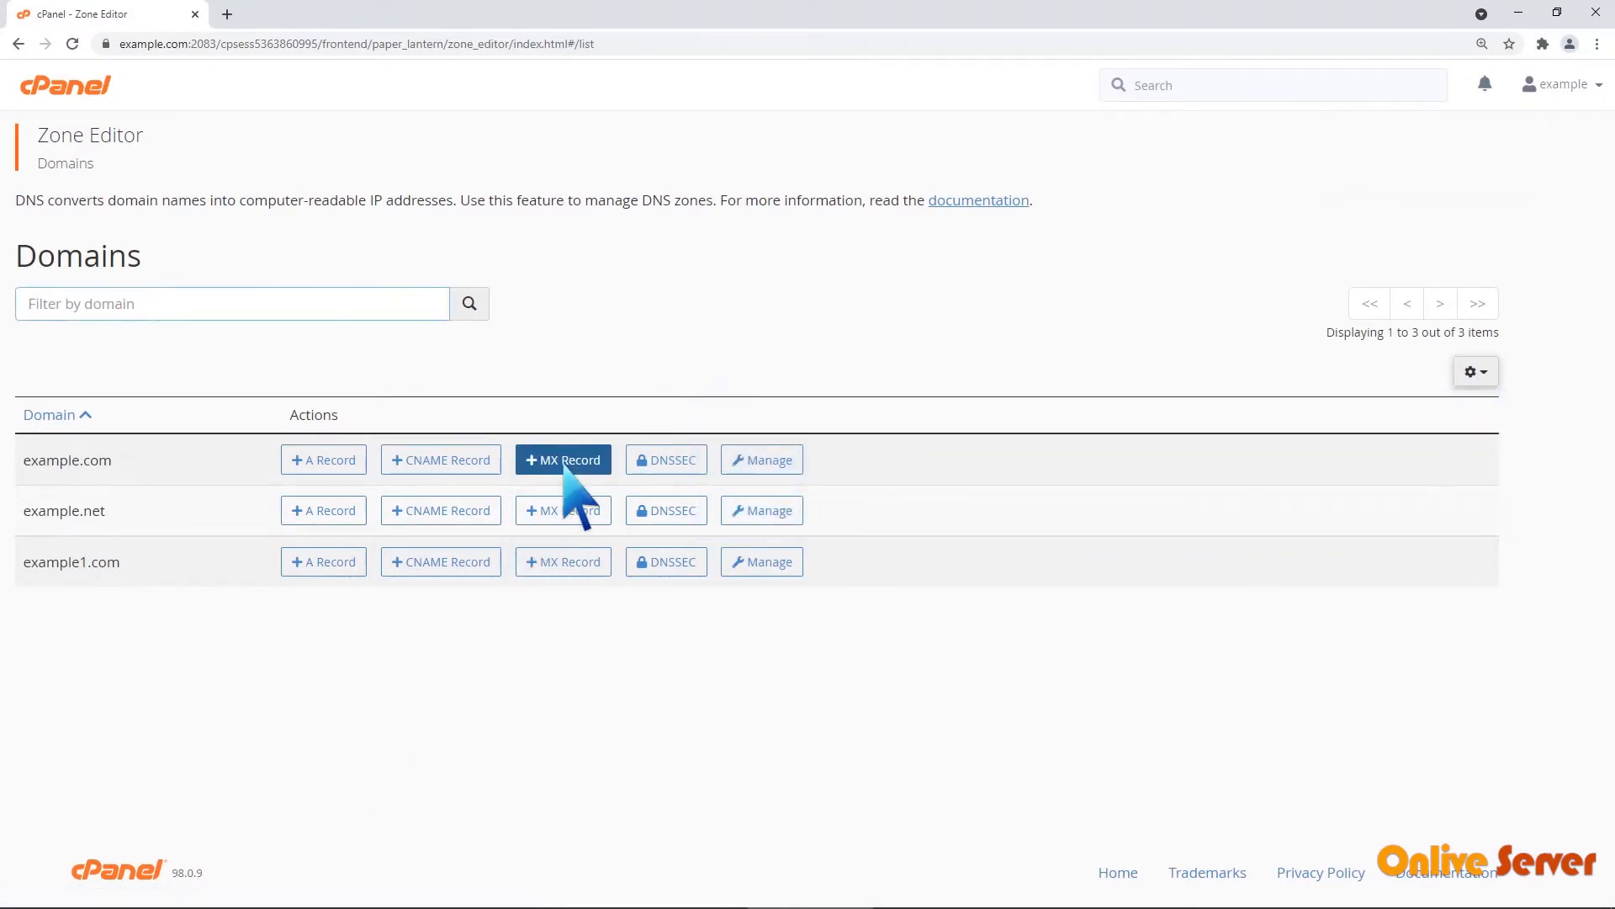
left_click(563, 460)
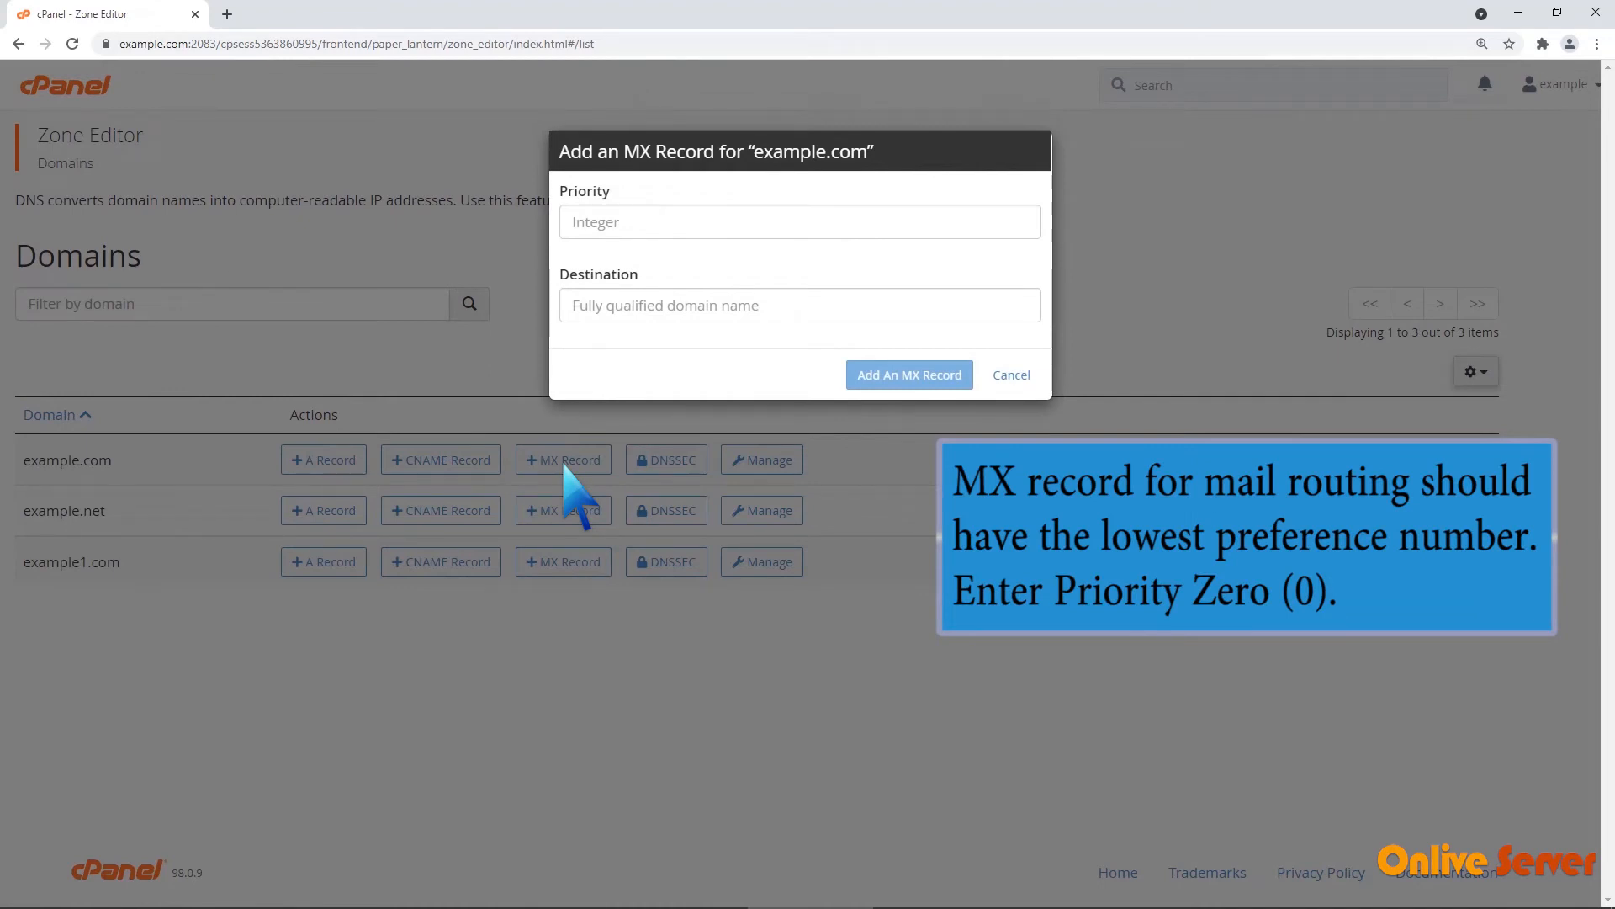
mouse_move(597, 360)
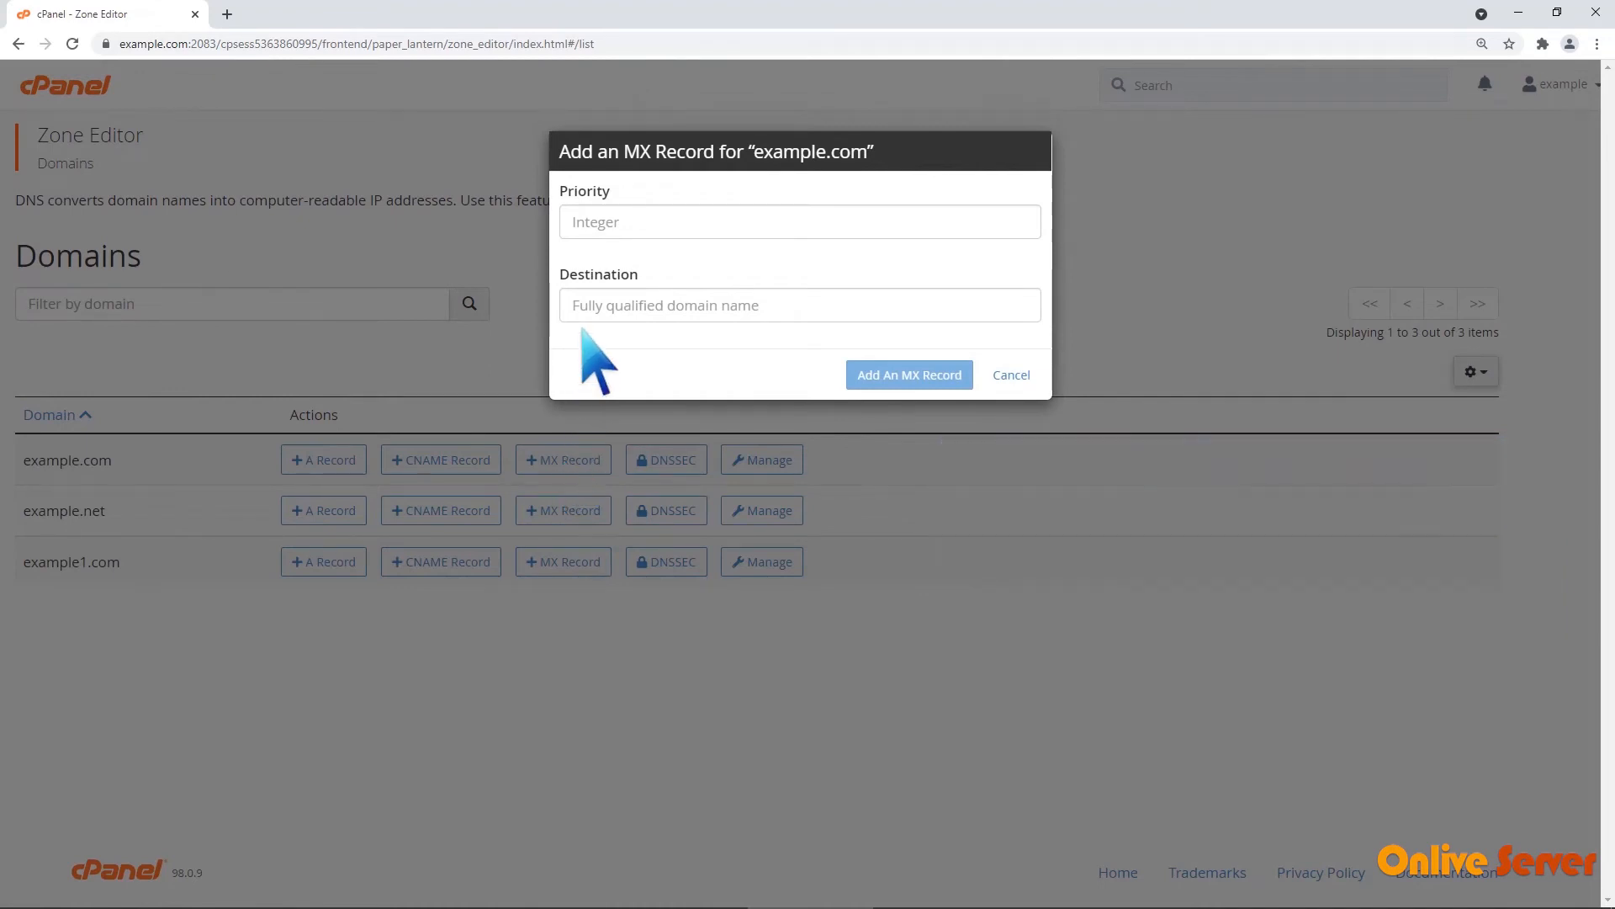
Step: Add an MX record with priority 0 and destination example.com, confirmed by success message
type("0")
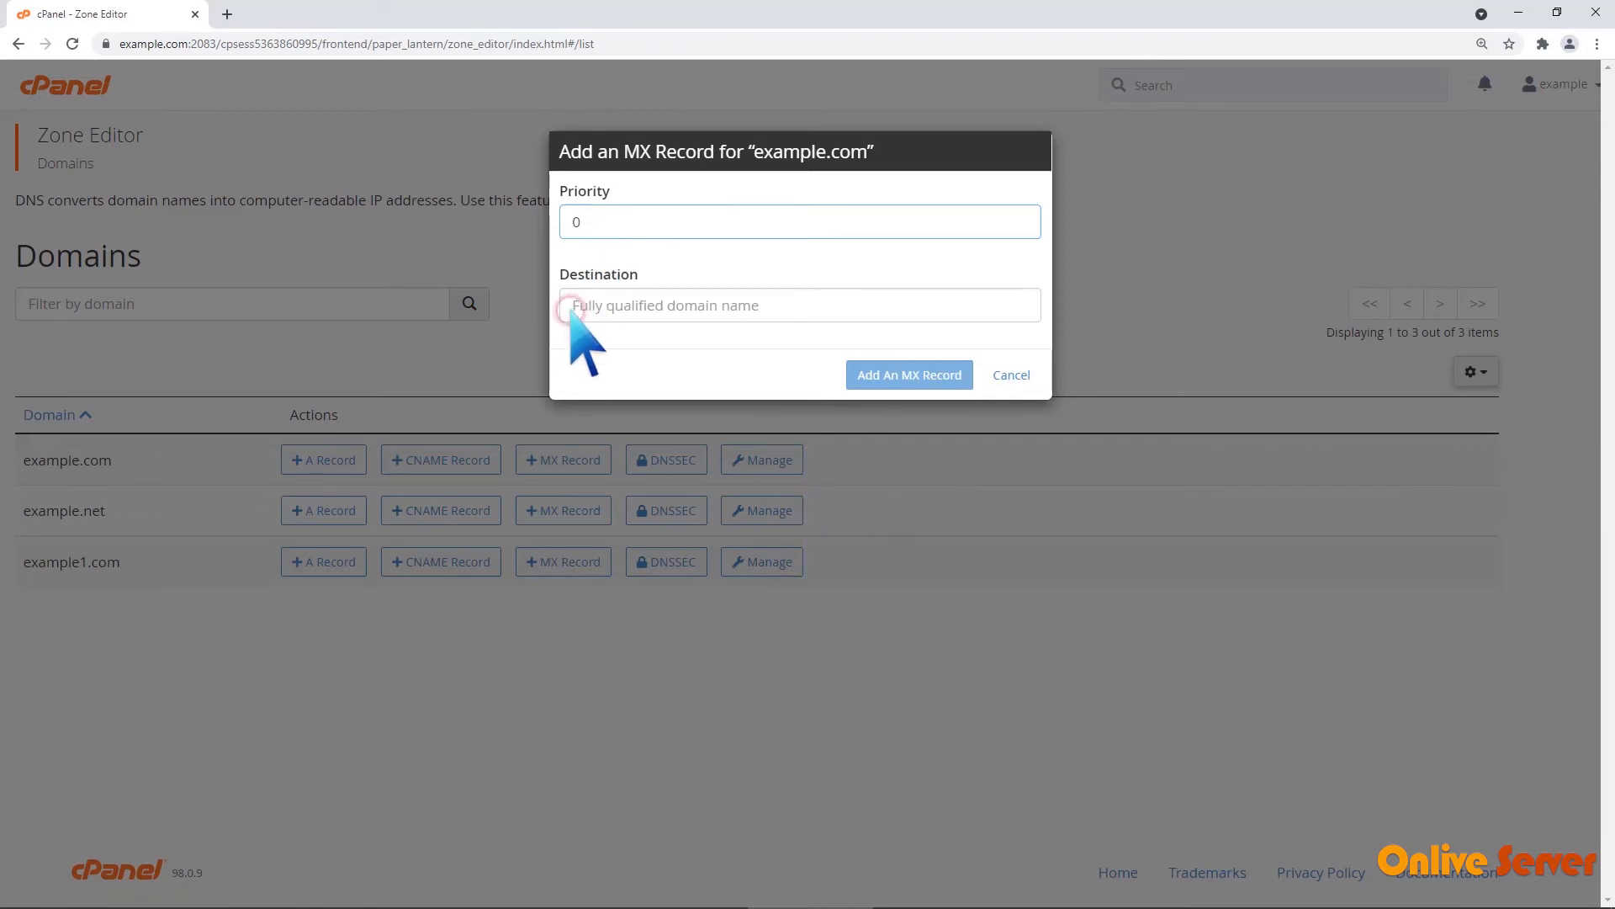
type("example.com")
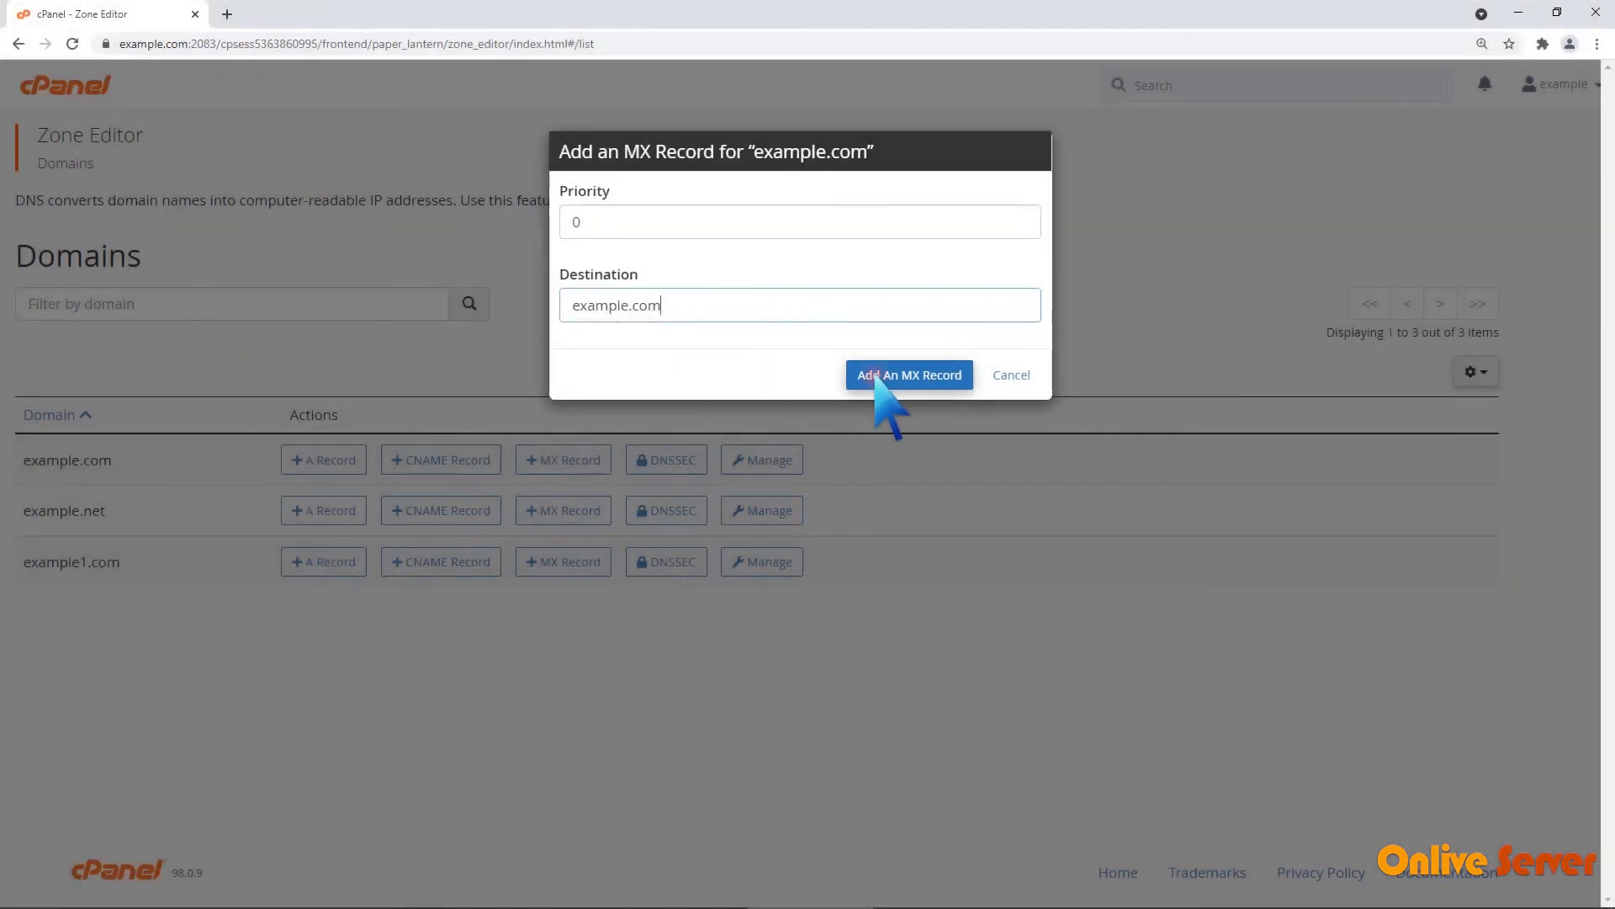
left_click(909, 373)
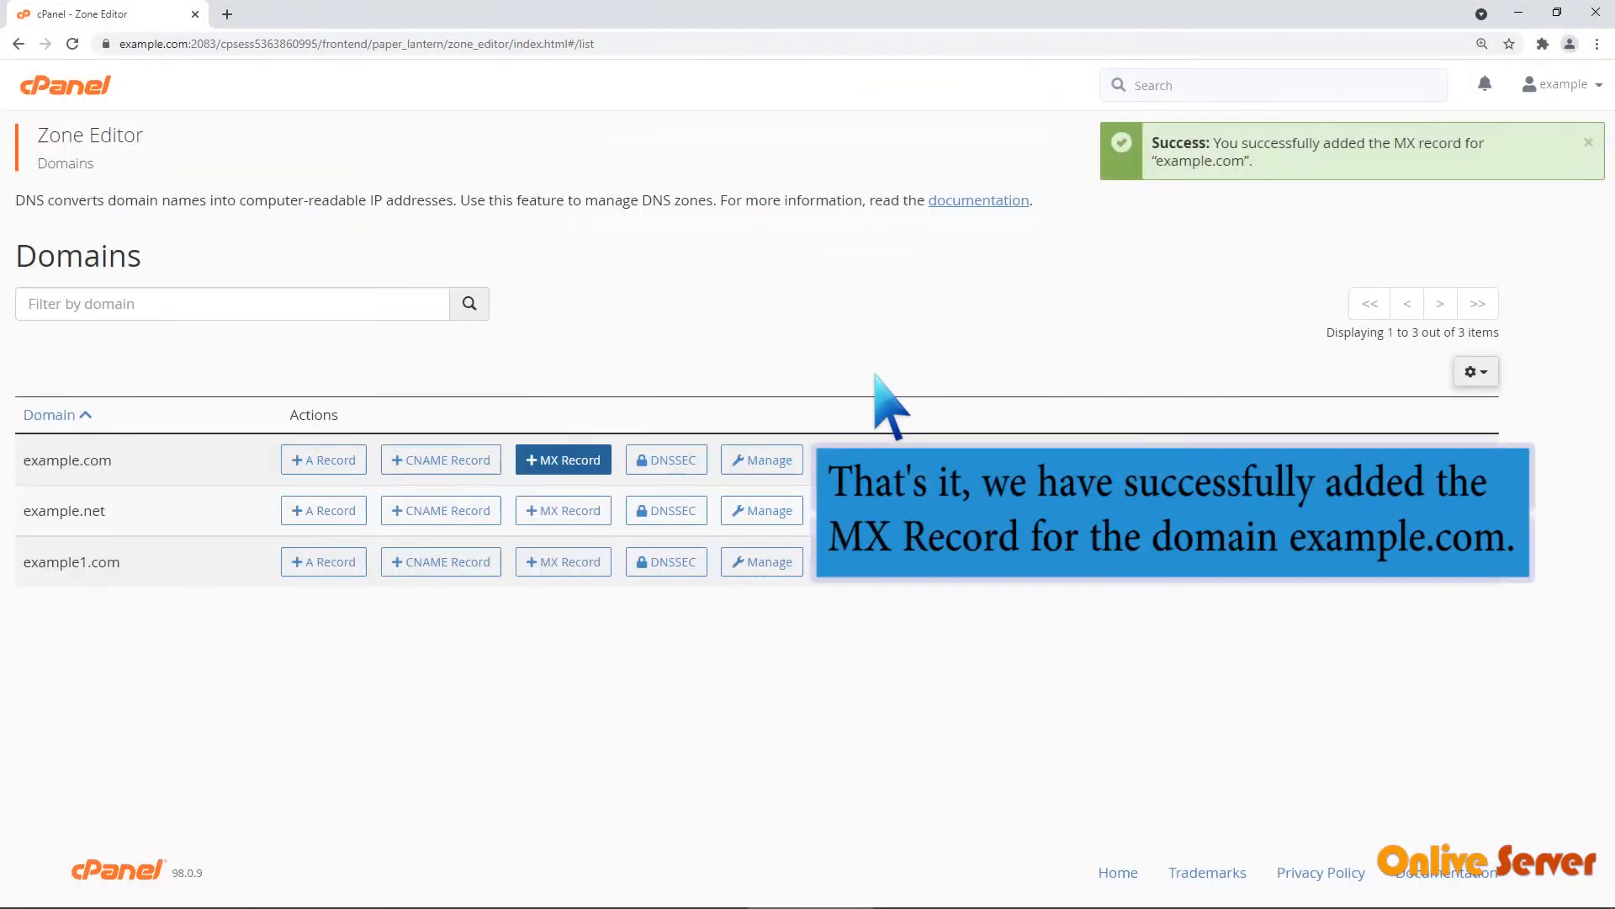